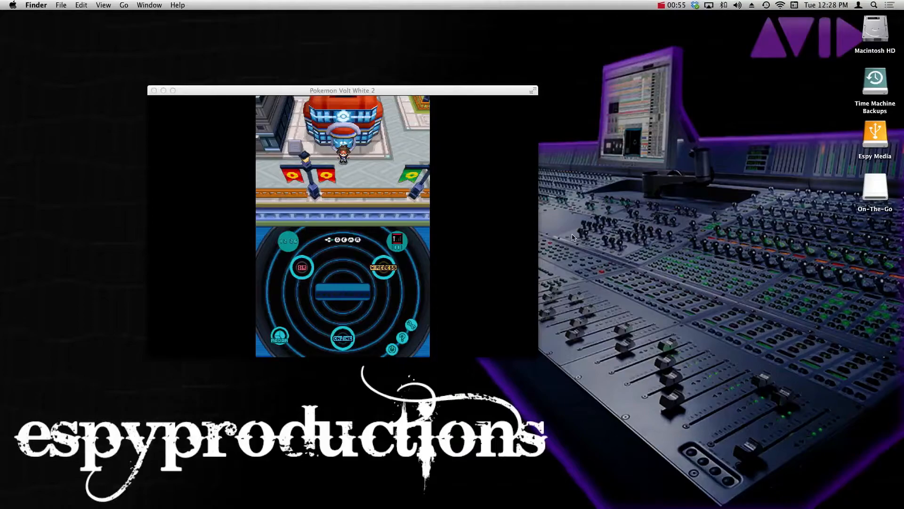
pyautogui.moveTo(574, 234)
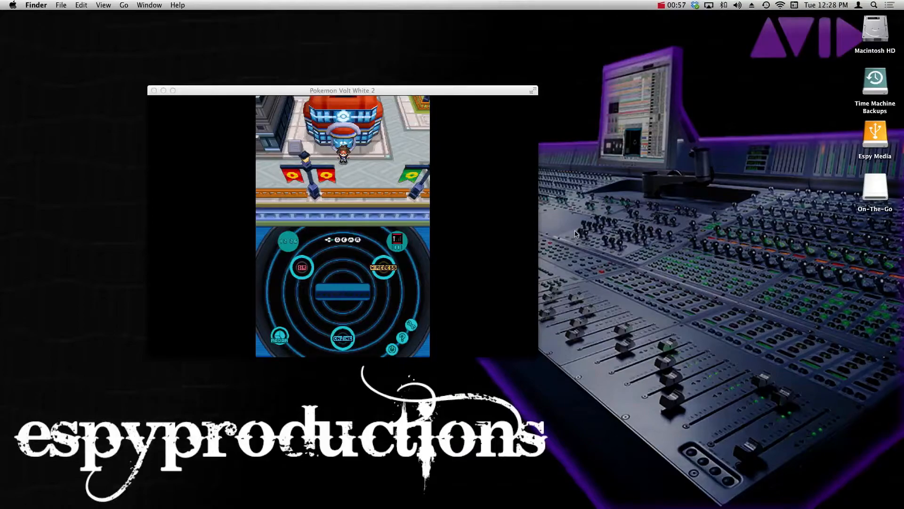
pyautogui.moveTo(572, 239)
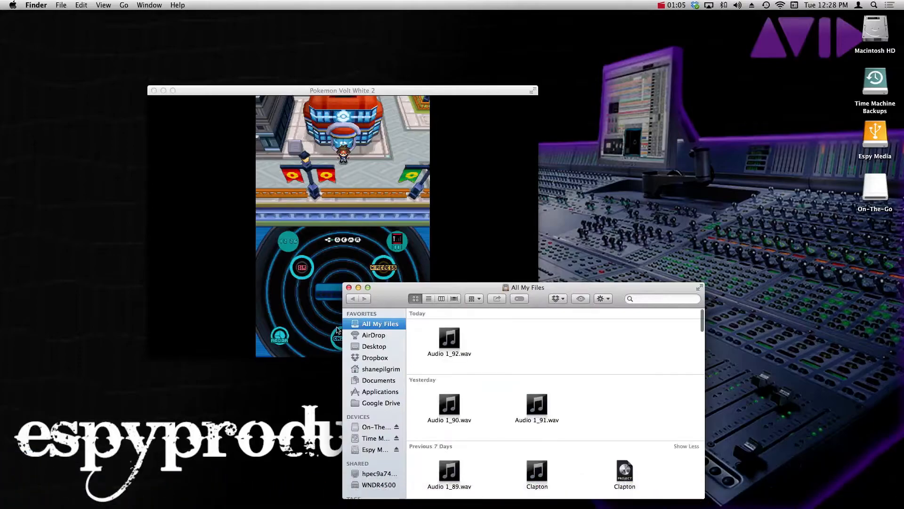
# Step: Launch PokeGen.exe from the Applications folder in Finder
pyautogui.click(379, 392)
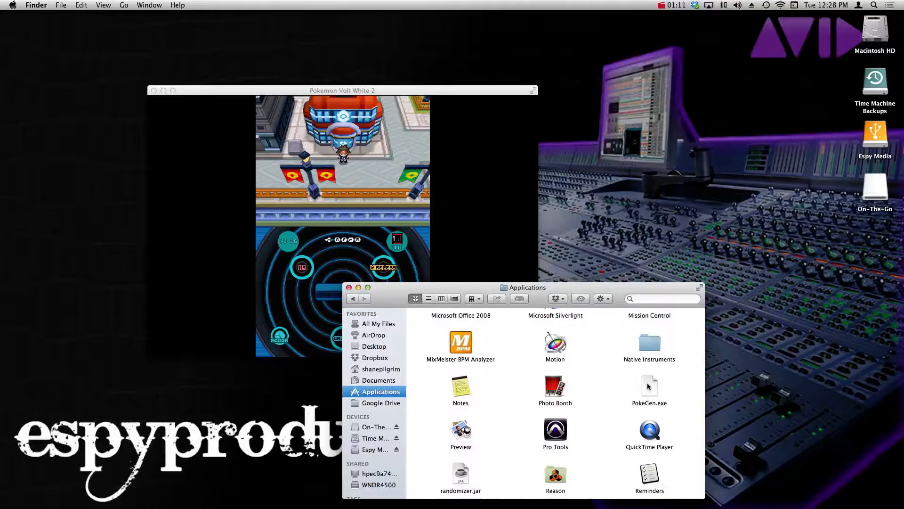
pyautogui.click(648, 389)
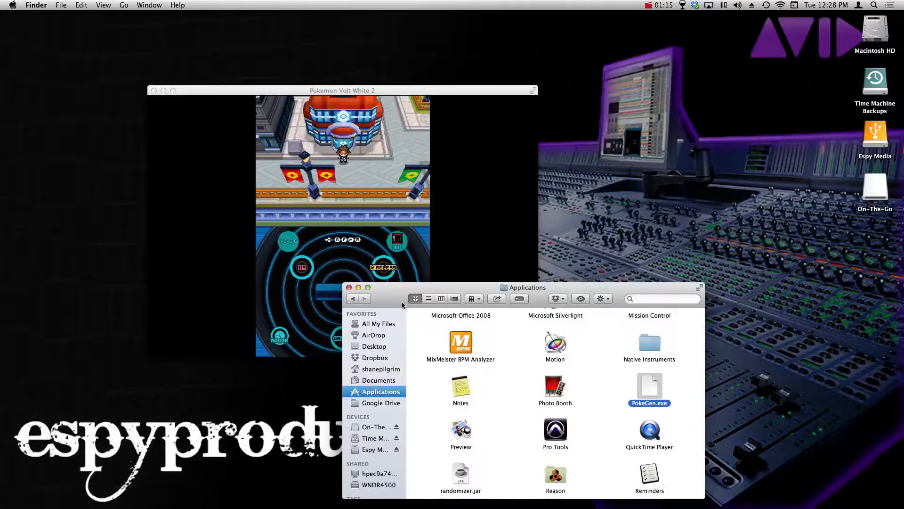
pyautogui.doubleClick(649, 389)
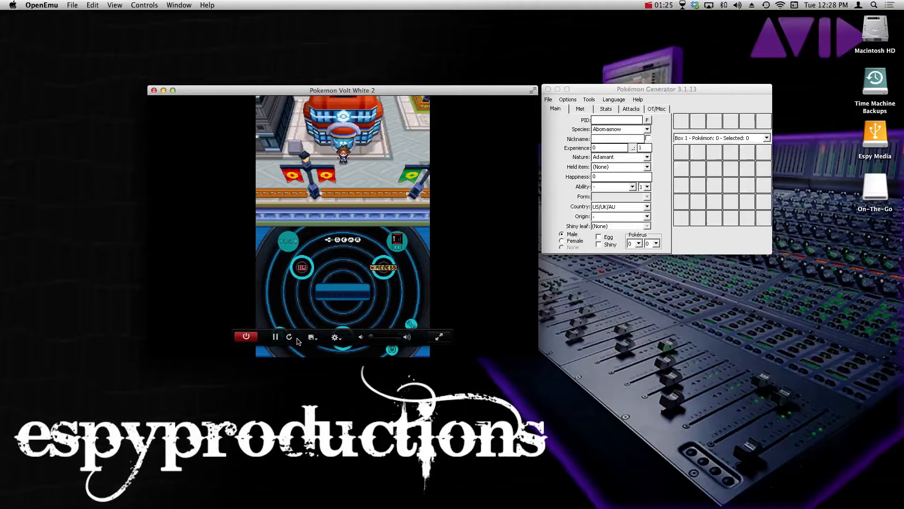
# Step: Create a new OpenEmu save state named 'Rare Candies' and return to the game screen
pyautogui.click(310, 337)
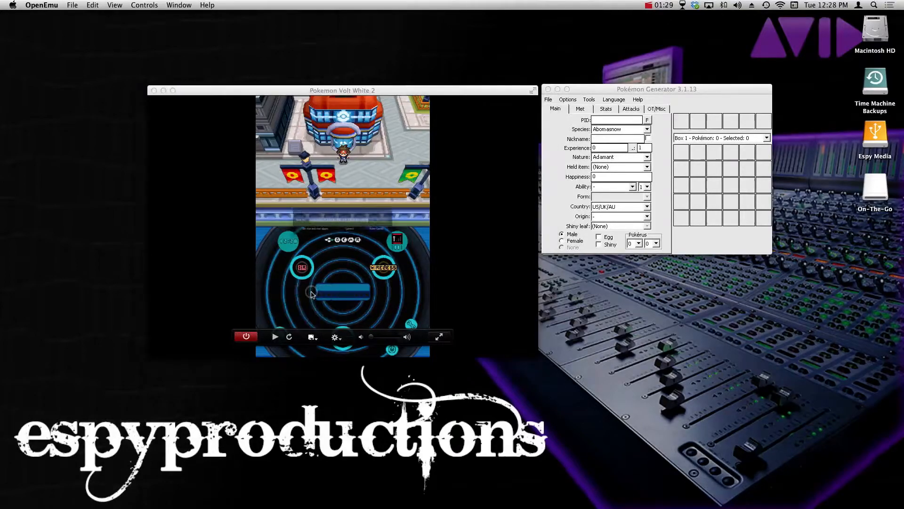
pyautogui.click(310, 336)
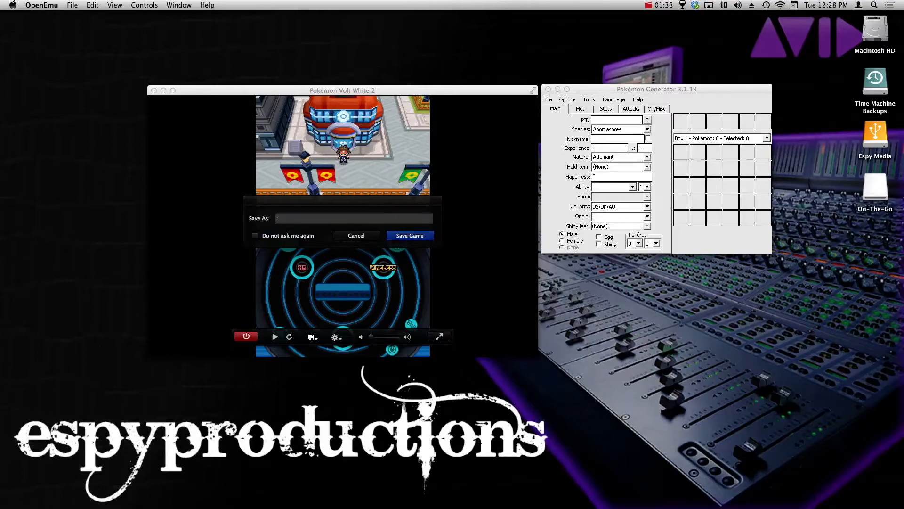
pyautogui.write('Rare')
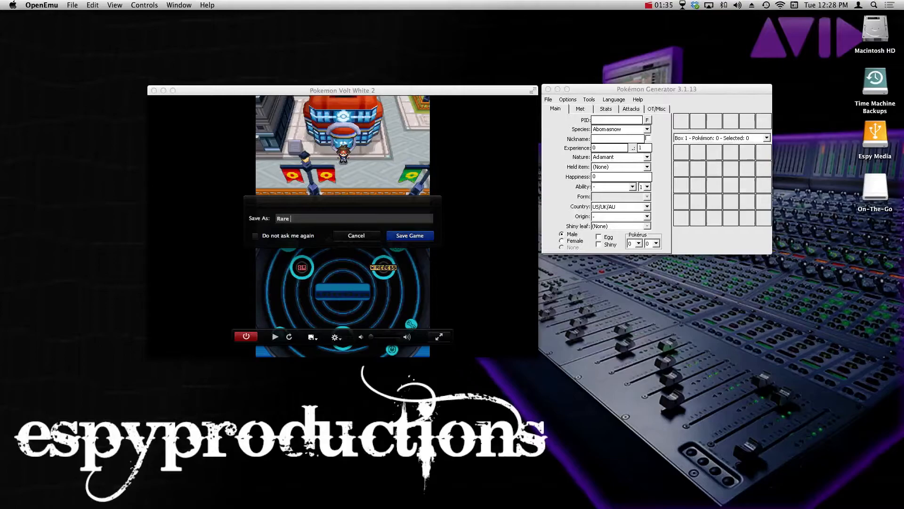
pyautogui.write('Coandies')
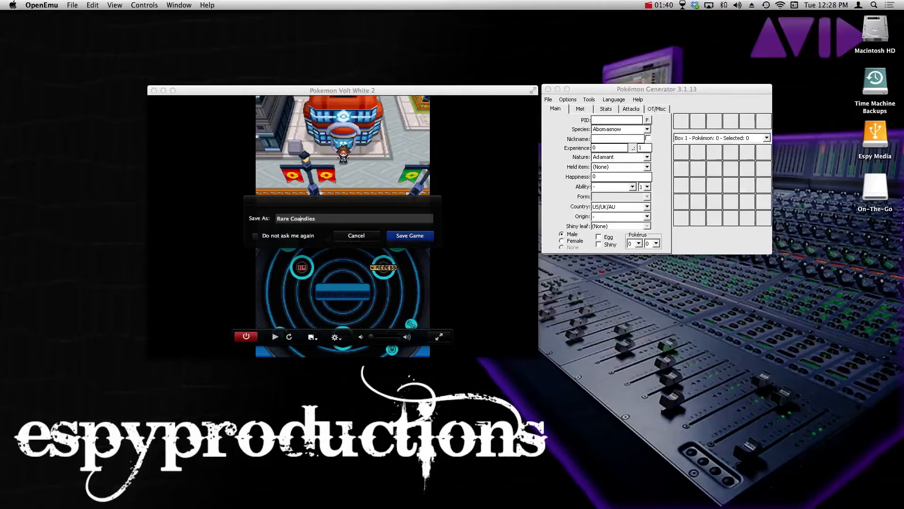
pyautogui.click(409, 236)
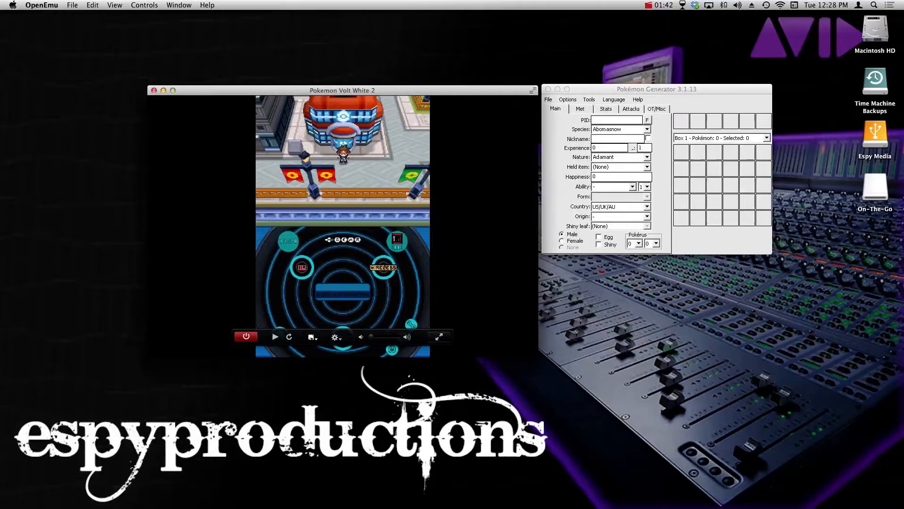
pyautogui.click(275, 337)
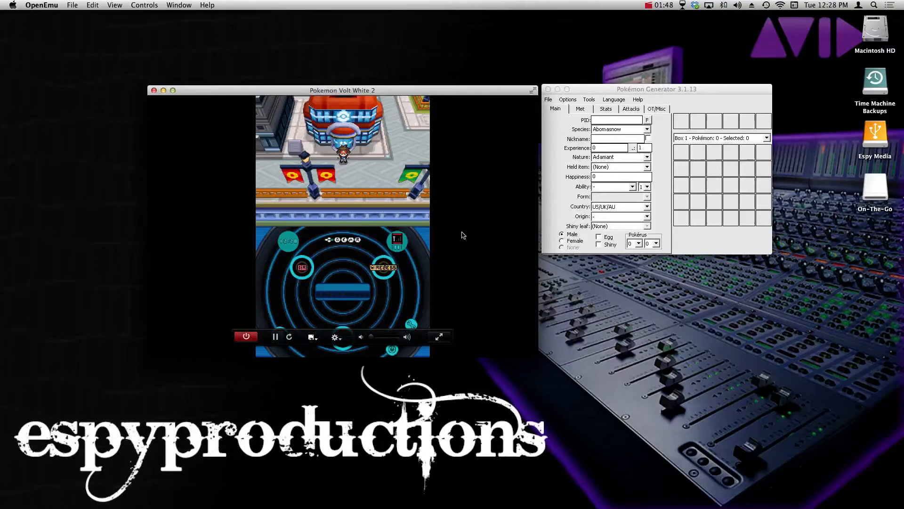
# Step: Start File > Open and browse from the drive list into Library's OpenEmu support folder
pyautogui.click(548, 99)
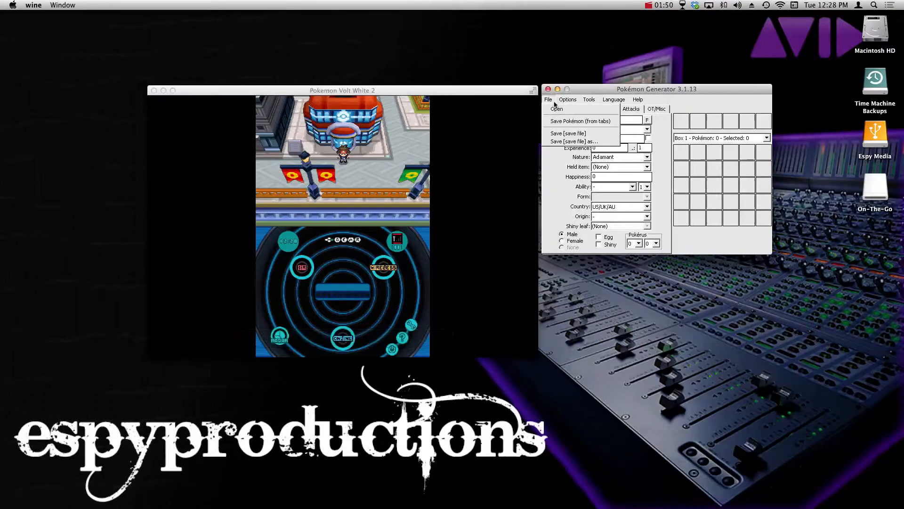
pyautogui.click(556, 109)
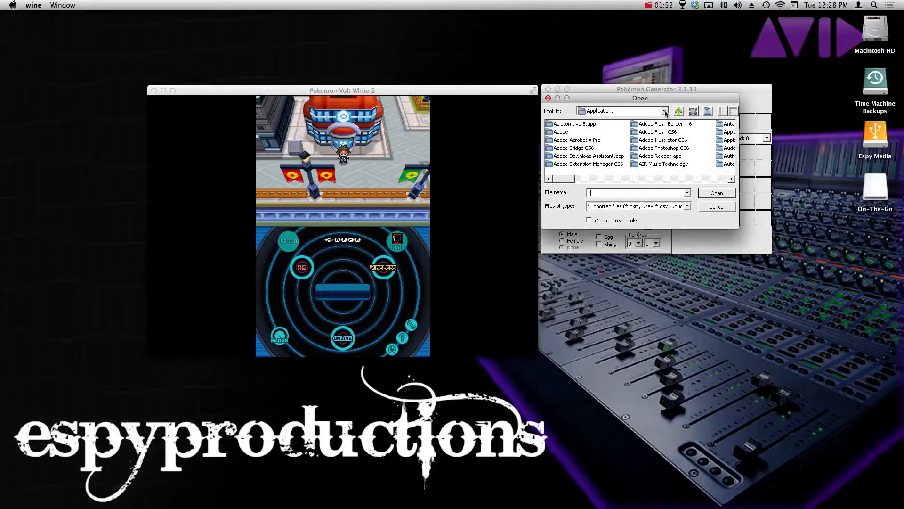
pyautogui.click(686, 111)
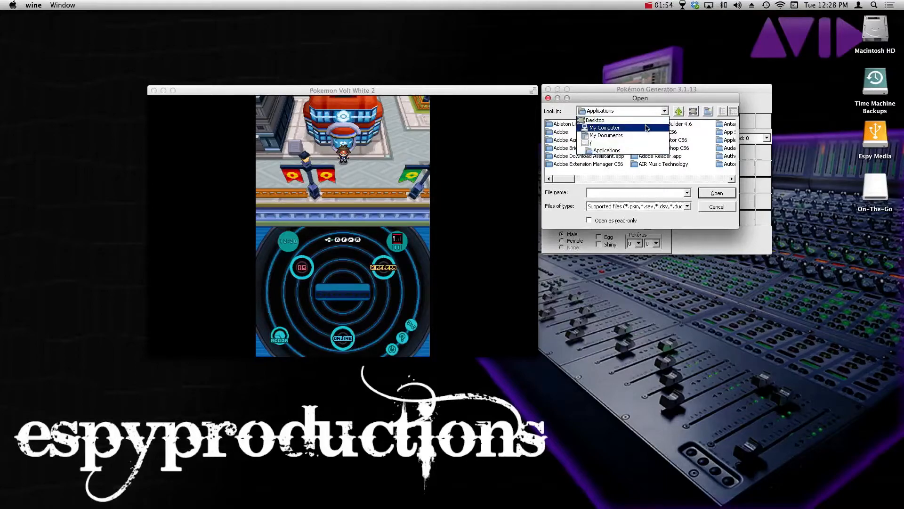
pyautogui.click(605, 128)
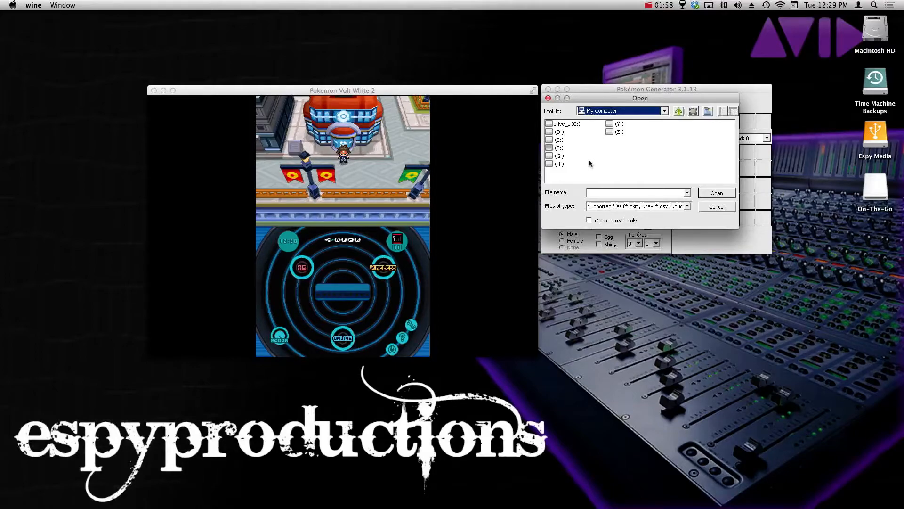
pyautogui.moveTo(570, 148)
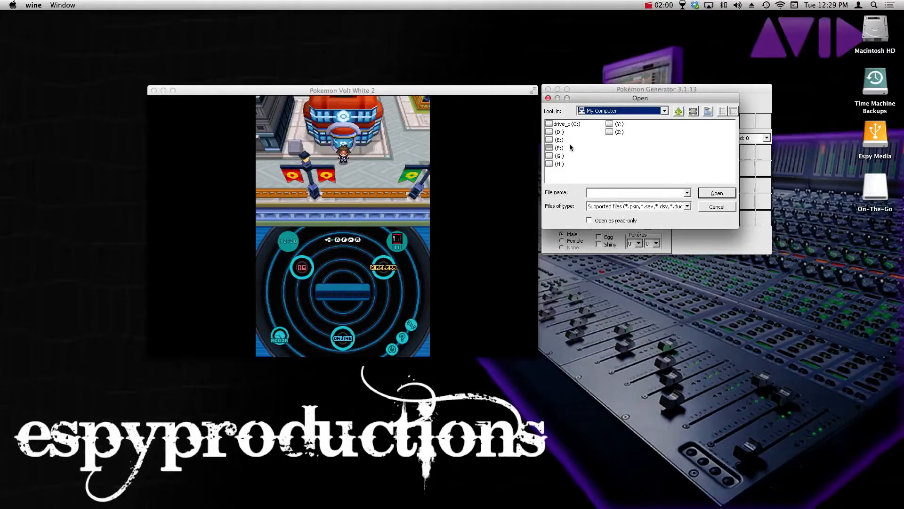
pyautogui.moveTo(553, 168)
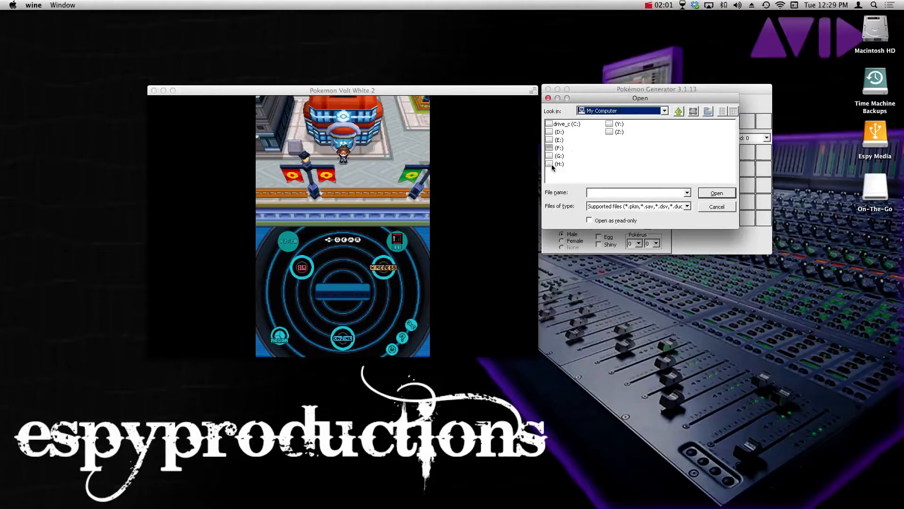
pyautogui.moveTo(590, 155)
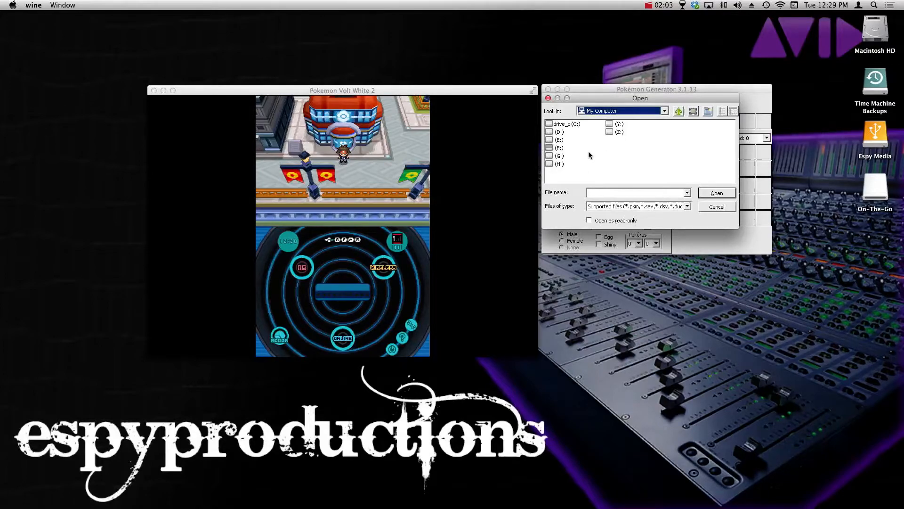
pyautogui.moveTo(592, 149)
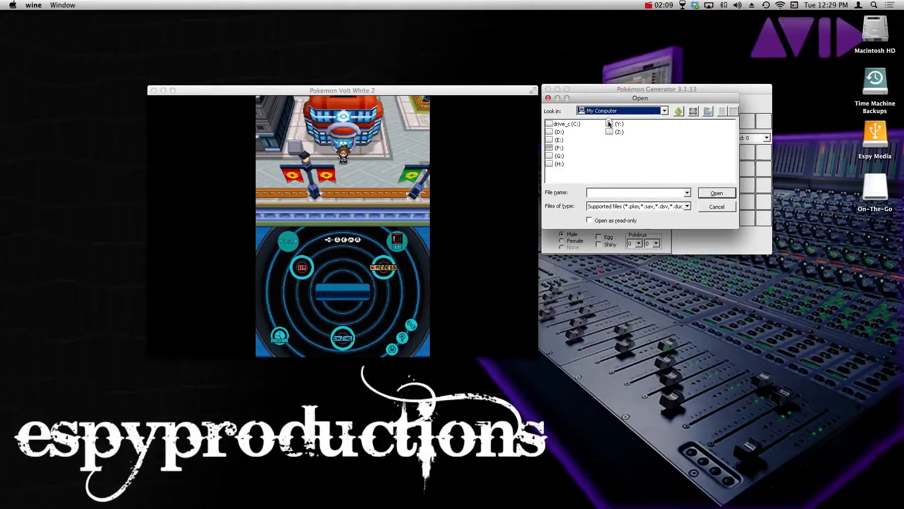
pyautogui.doubleClick(618, 123)
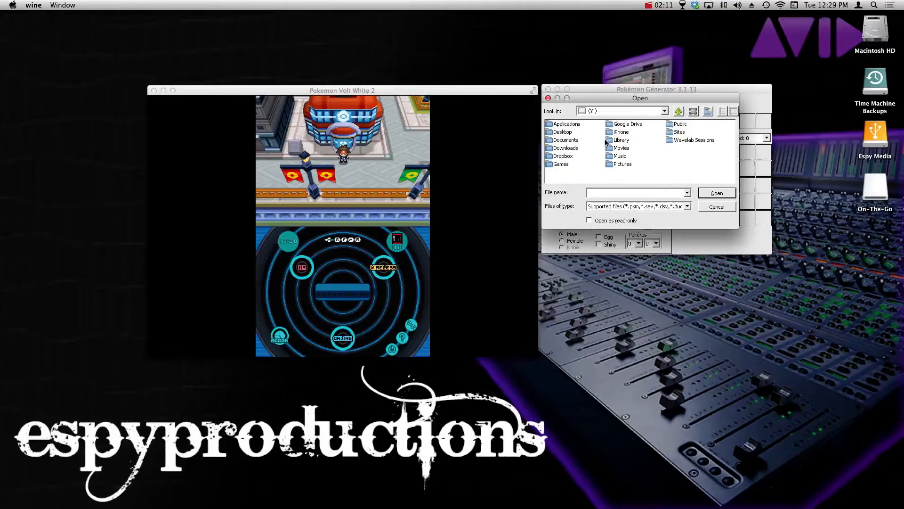
pyautogui.doubleClick(621, 140)
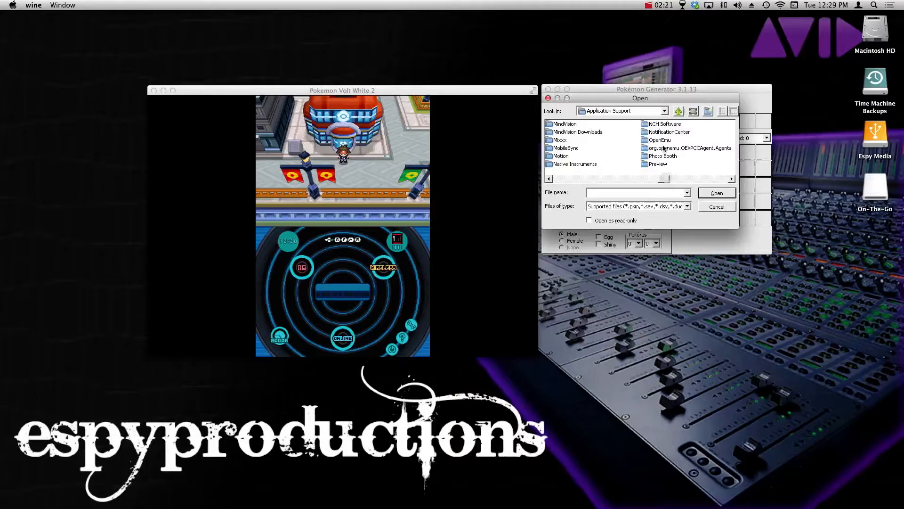
pyautogui.doubleClick(660, 139)
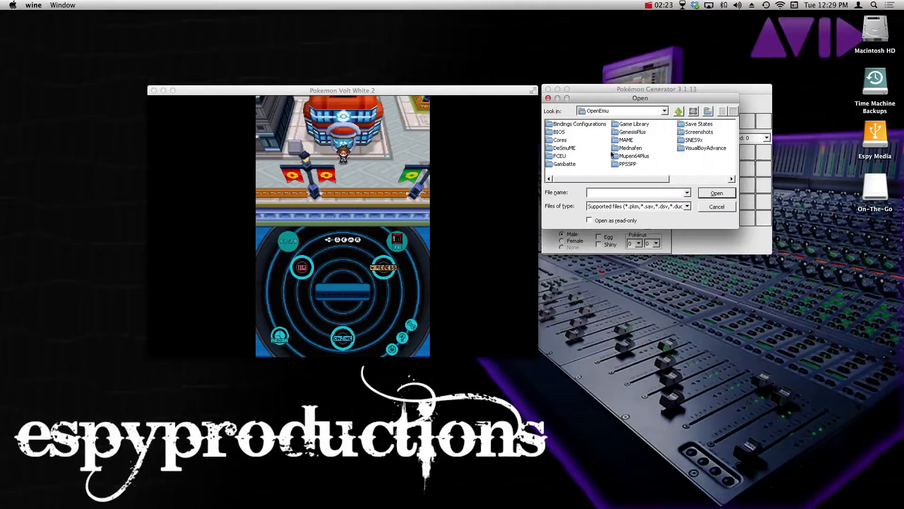
pyautogui.doubleClick(698, 124)
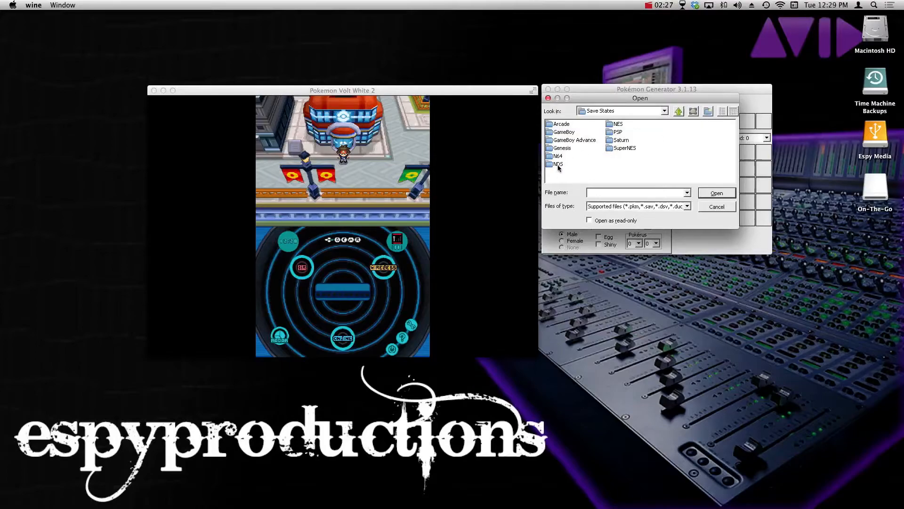
pyautogui.moveTo(362, 212)
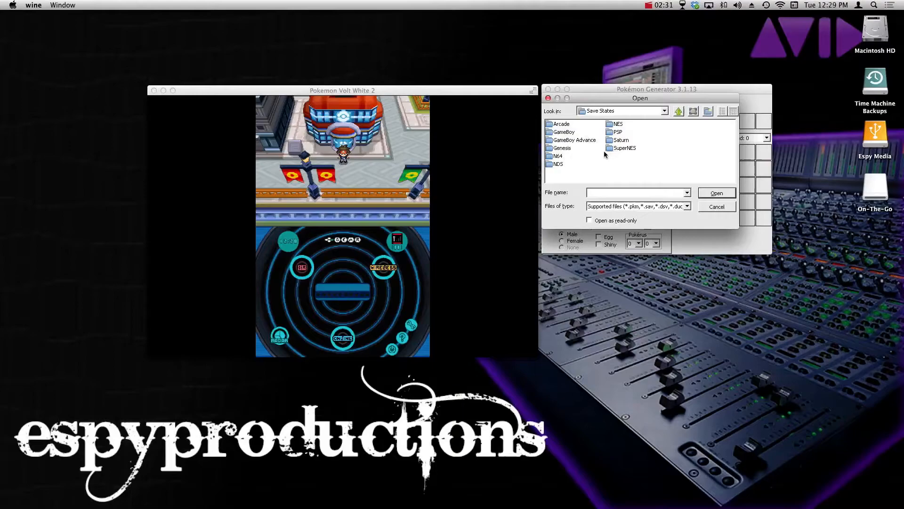
pyautogui.moveTo(585, 140)
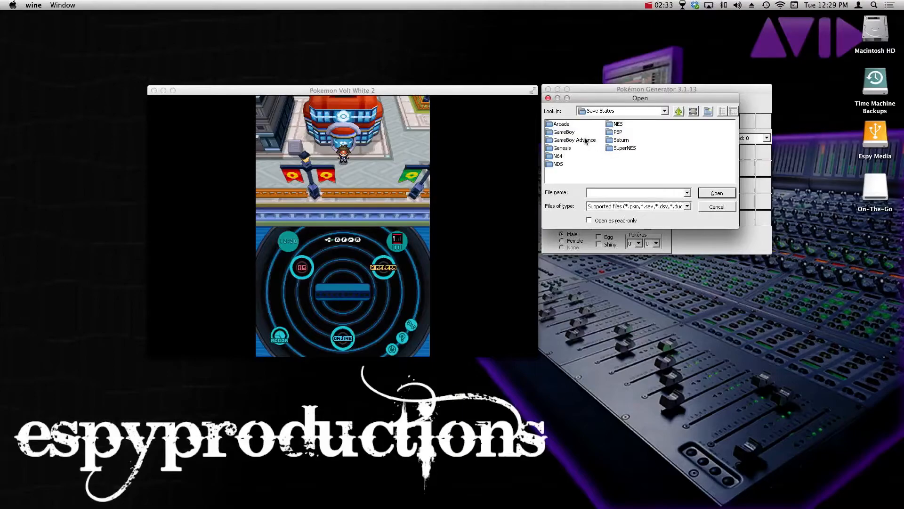
pyautogui.moveTo(577, 131)
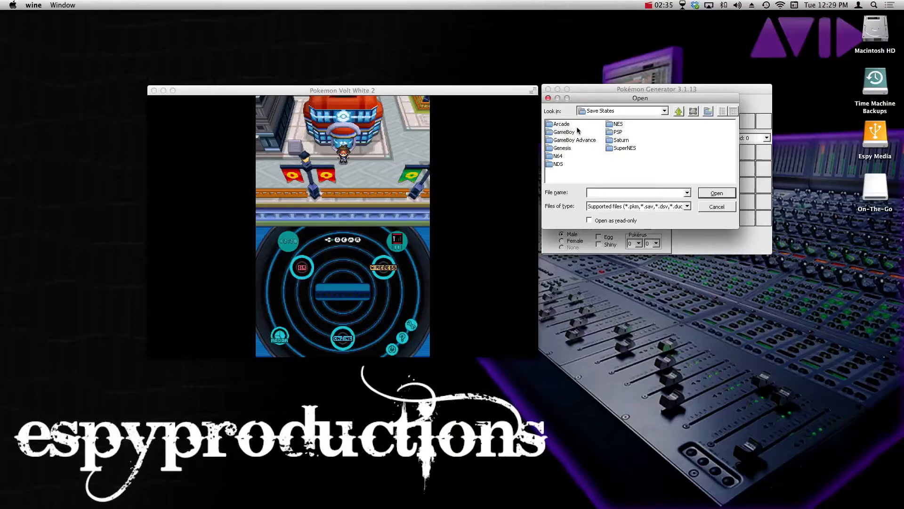
# Step: Enter NDS > Pokemon Volt White 2 > Rare Candies.oesavestate and show files of all types
pyautogui.doubleClick(556, 155)
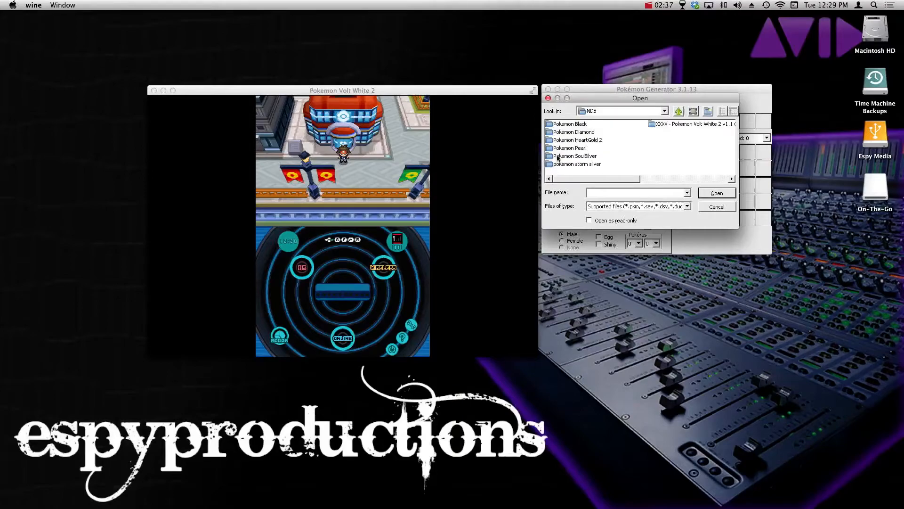
pyautogui.moveTo(686, 125)
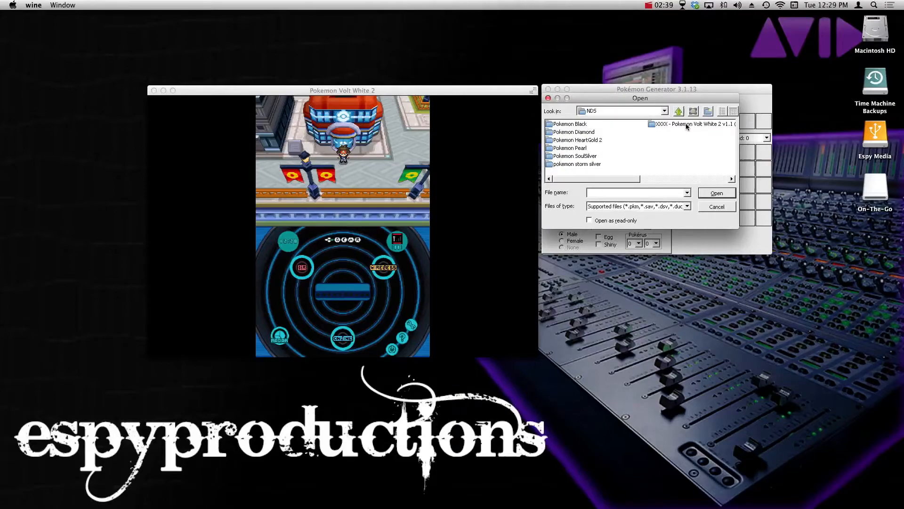
pyautogui.doubleClick(695, 125)
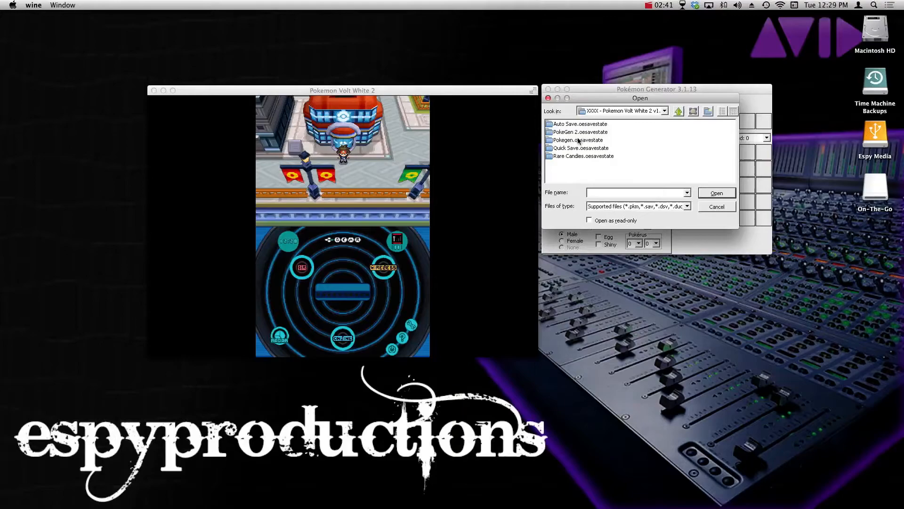
pyautogui.moveTo(572, 160)
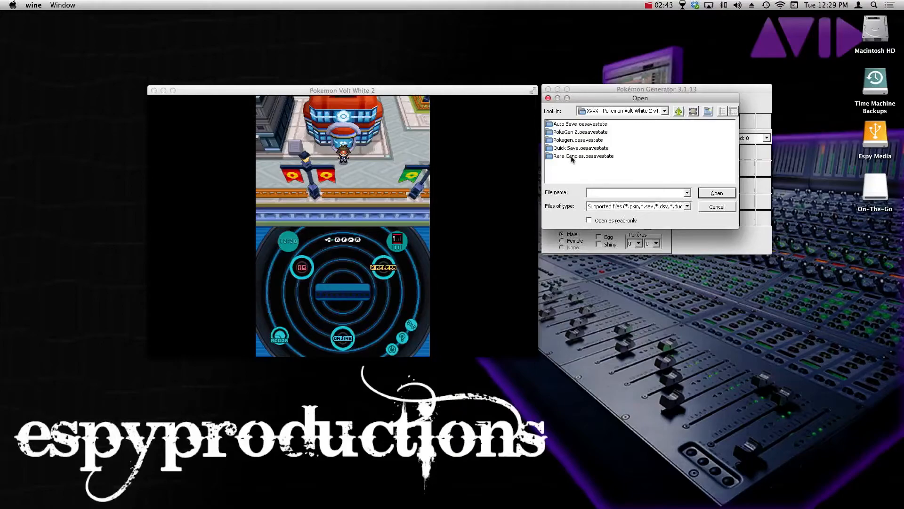
pyautogui.doubleClick(583, 156)
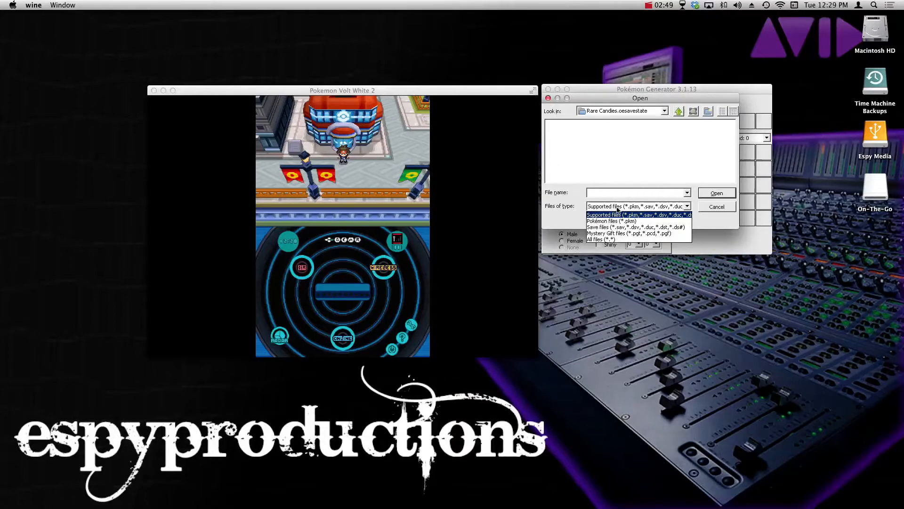
pyautogui.click(601, 238)
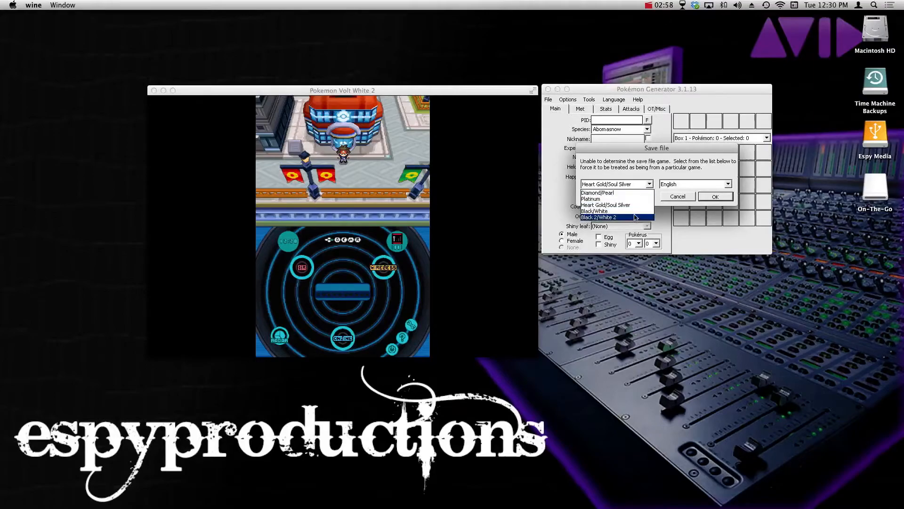
# Step: Load the save state as a Black 2/White 2 game
pyautogui.click(598, 217)
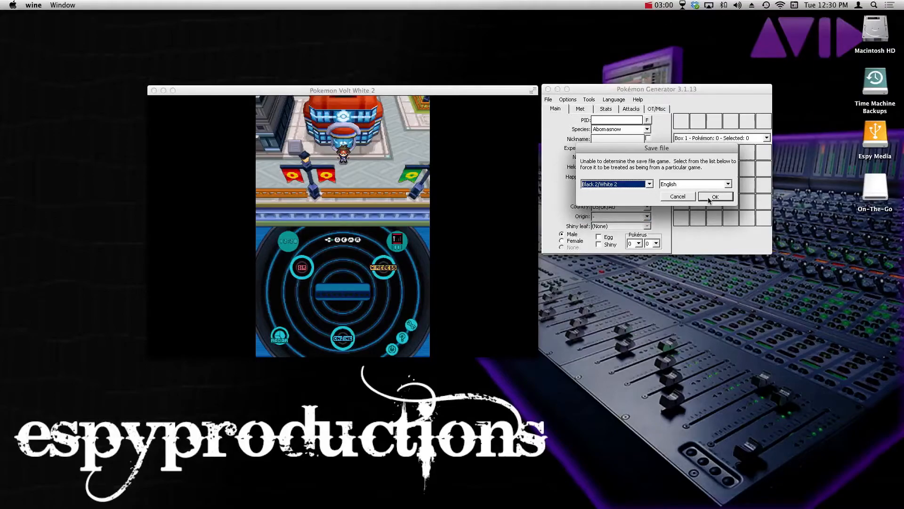
pyautogui.click(715, 196)
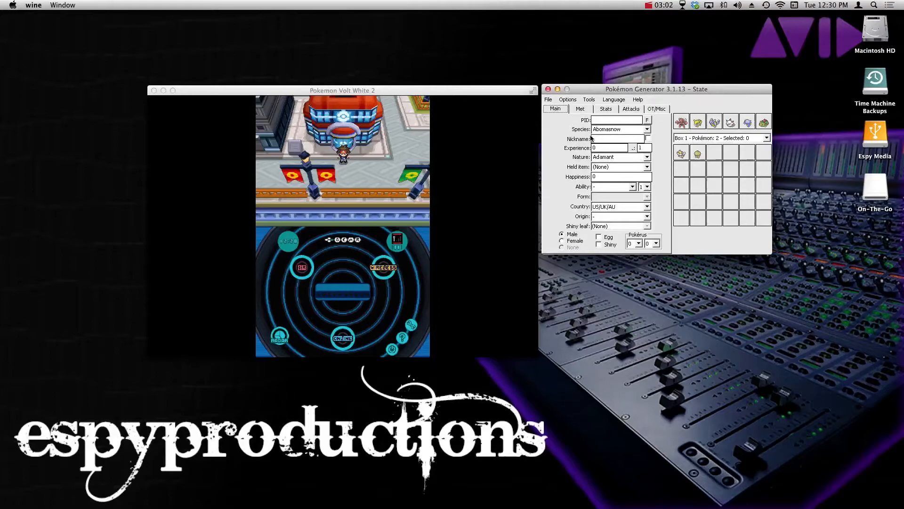
# Step: In Tools > Items, add Rare Candy with count 999 below Soft Sand and close the editor
pyautogui.click(589, 99)
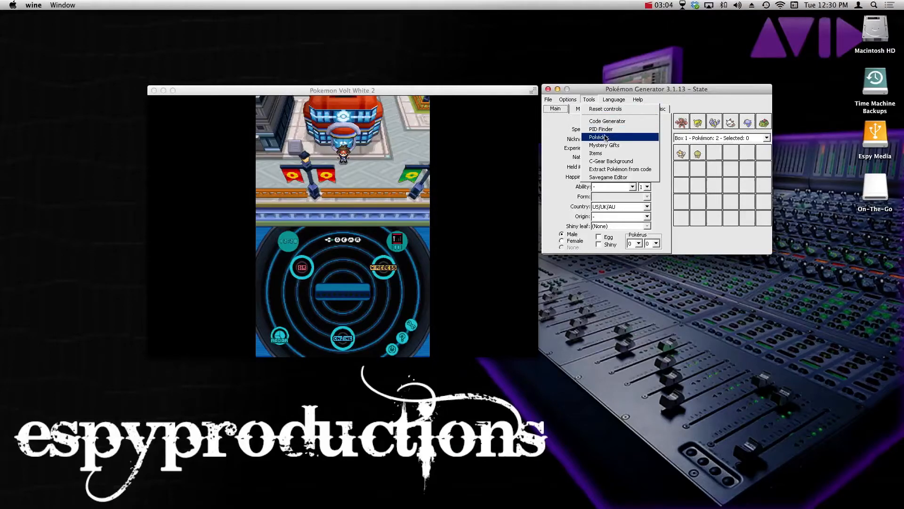
pyautogui.click(595, 153)
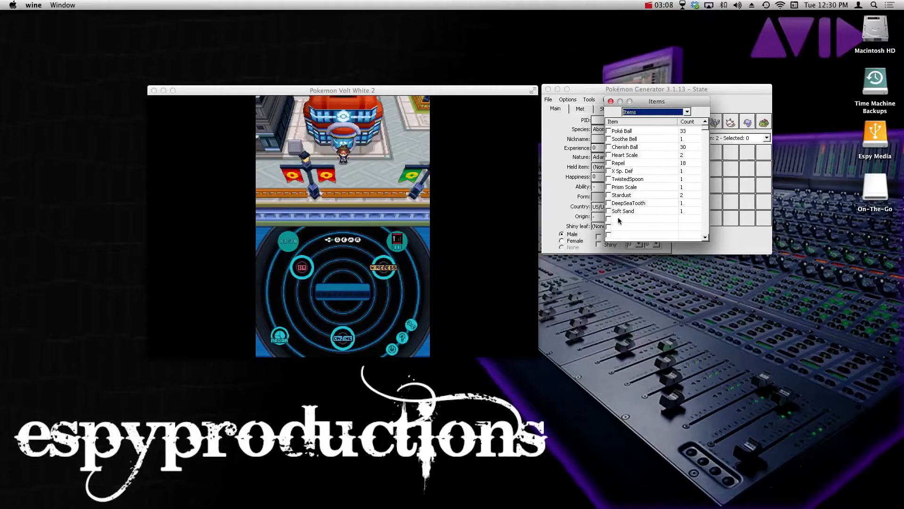
pyautogui.click(641, 218)
pyautogui.write('Rare Candy')
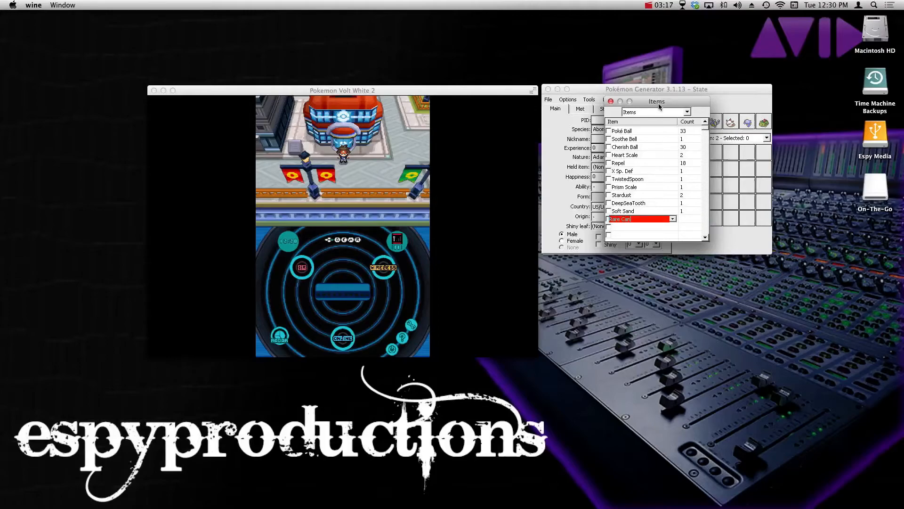
pyautogui.click(625, 218)
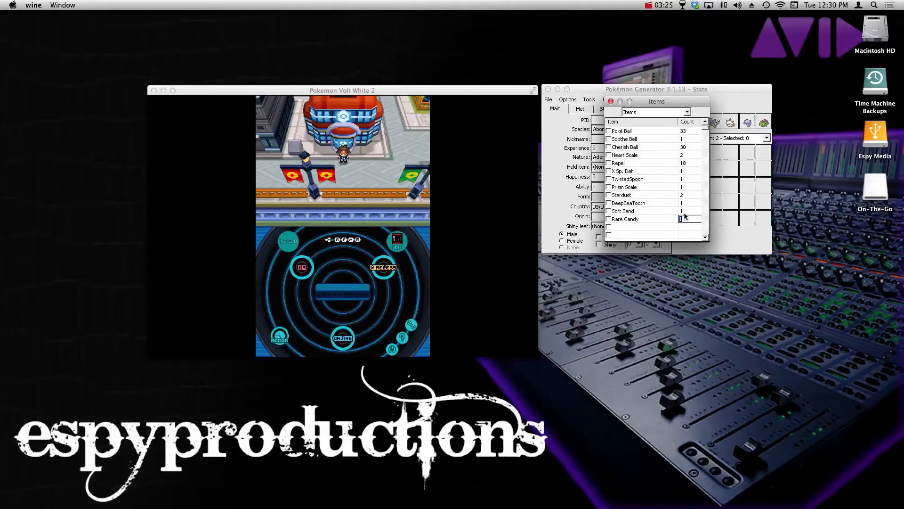
pyautogui.write('999')
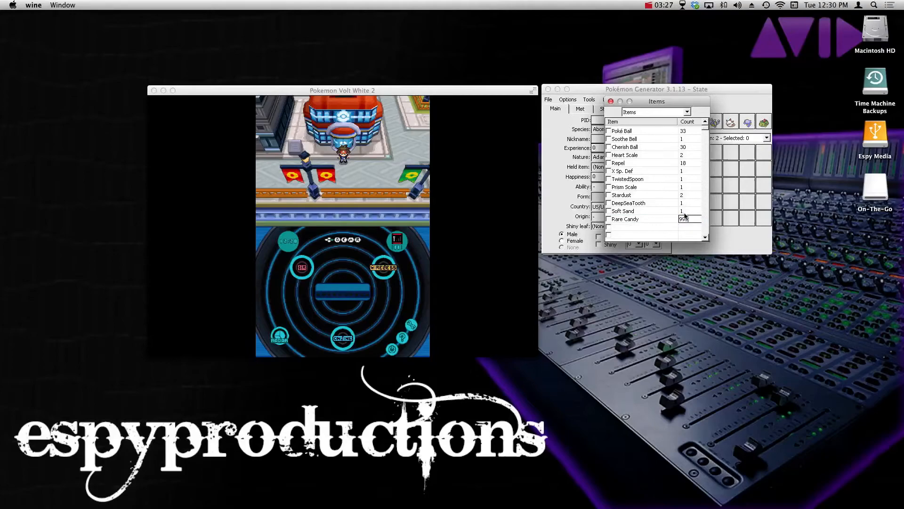
pyautogui.click(634, 219)
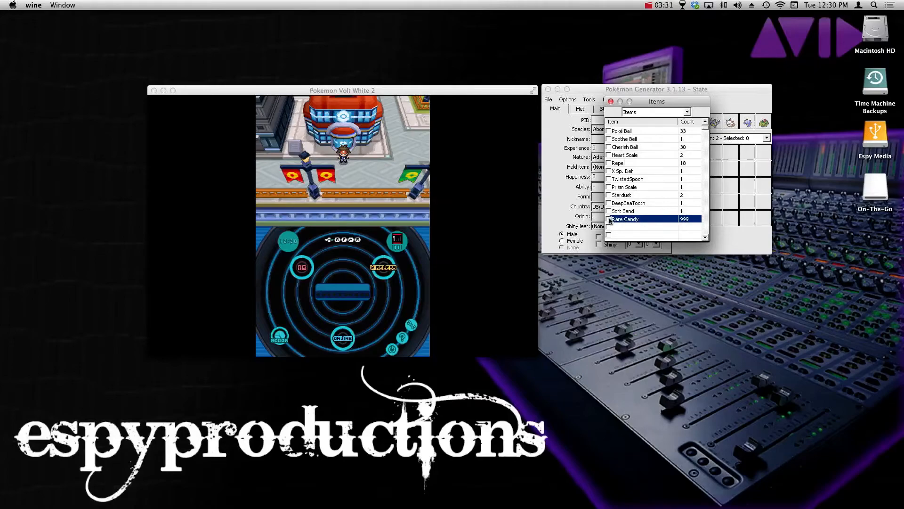
pyautogui.click(609, 218)
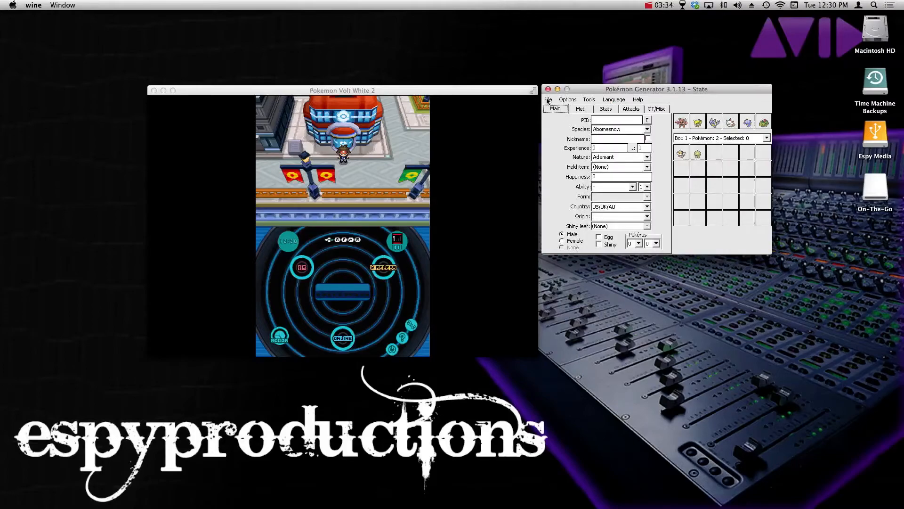
# Step: Save the edited state, reload it in OpenEmu and open the in-game bag
pyautogui.click(547, 99)
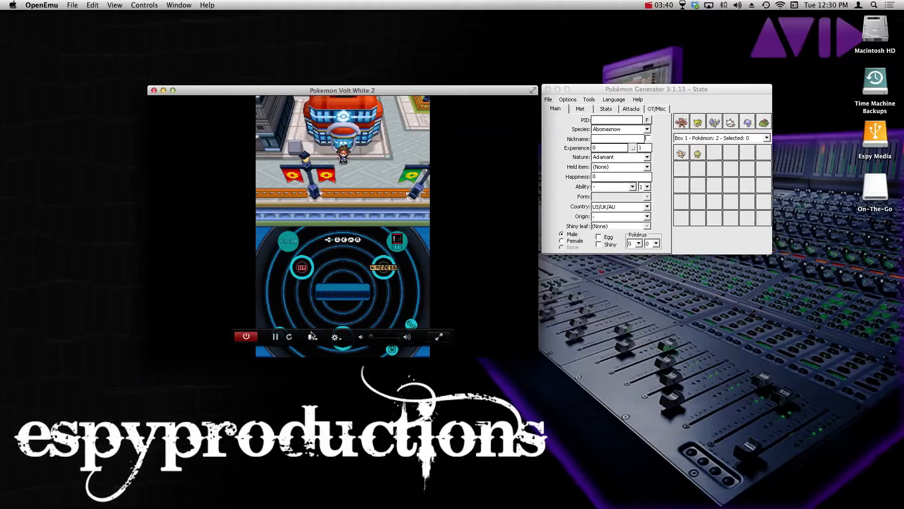
pyautogui.click(312, 336)
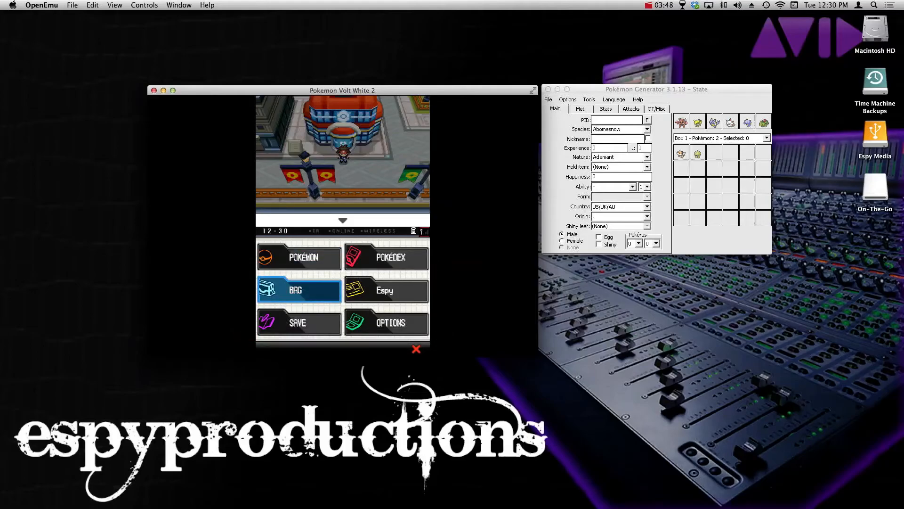
pyautogui.click(298, 291)
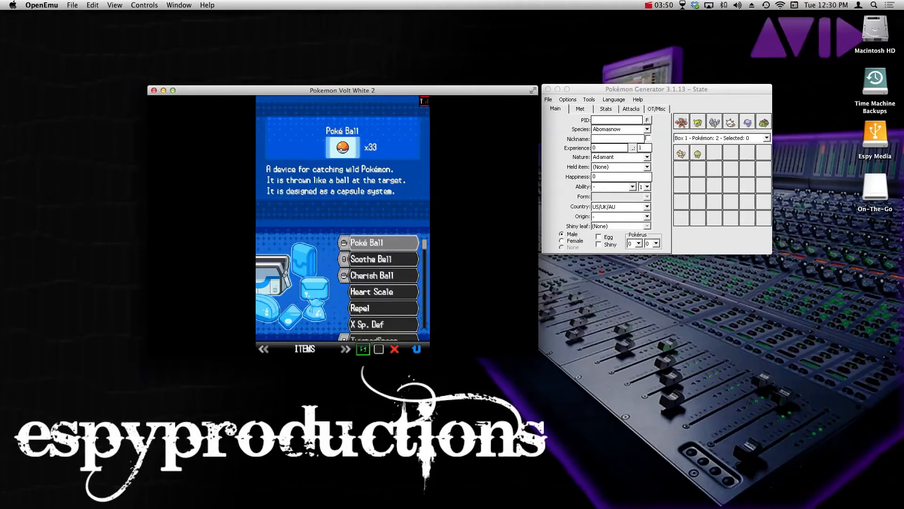